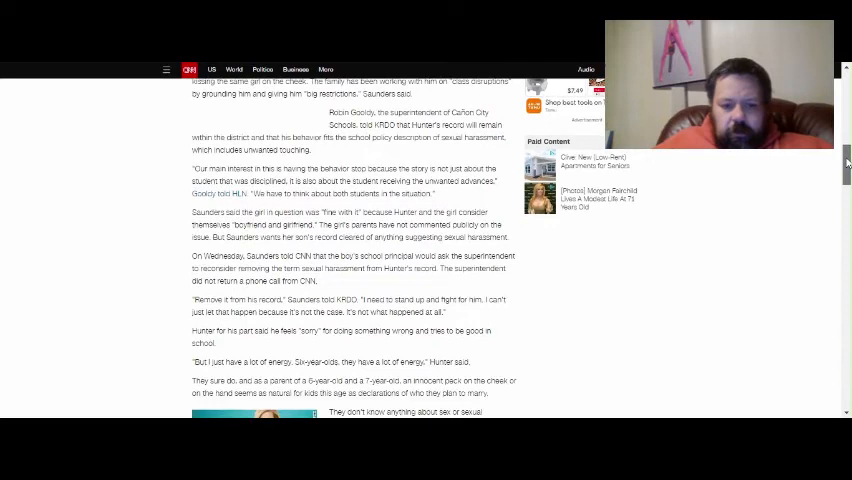
pyautogui.scroll(-3)
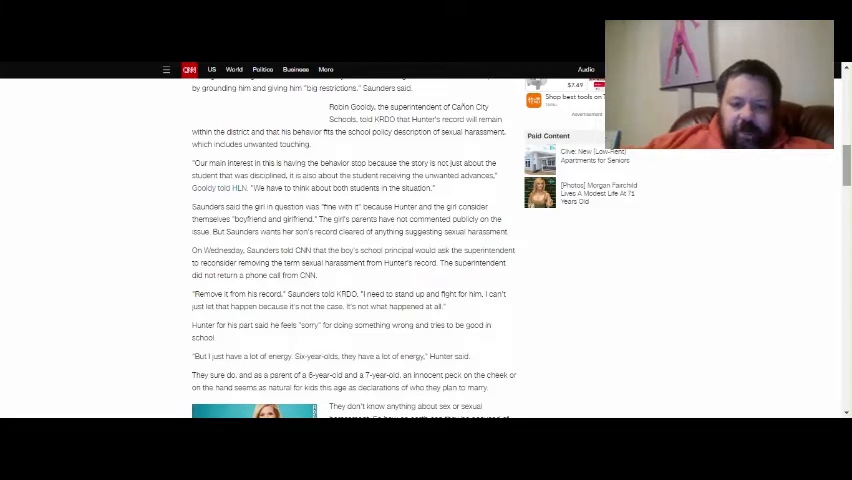
pyautogui.scroll(-3)
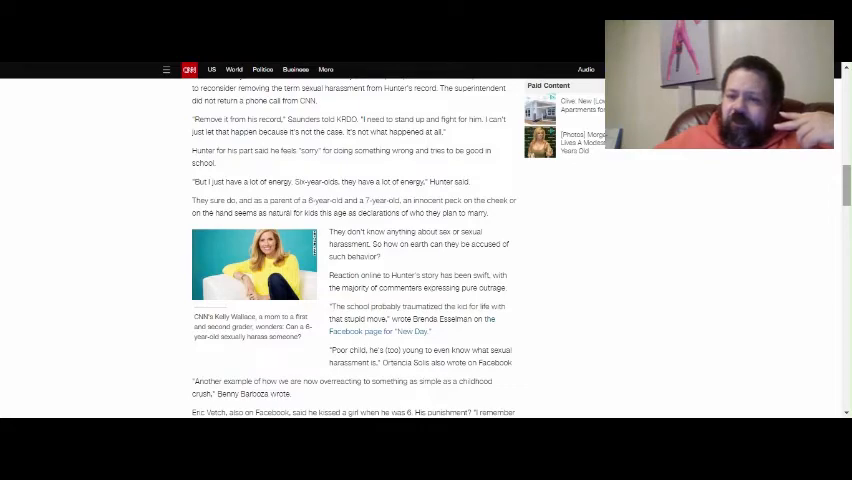
pyautogui.scroll(-3)
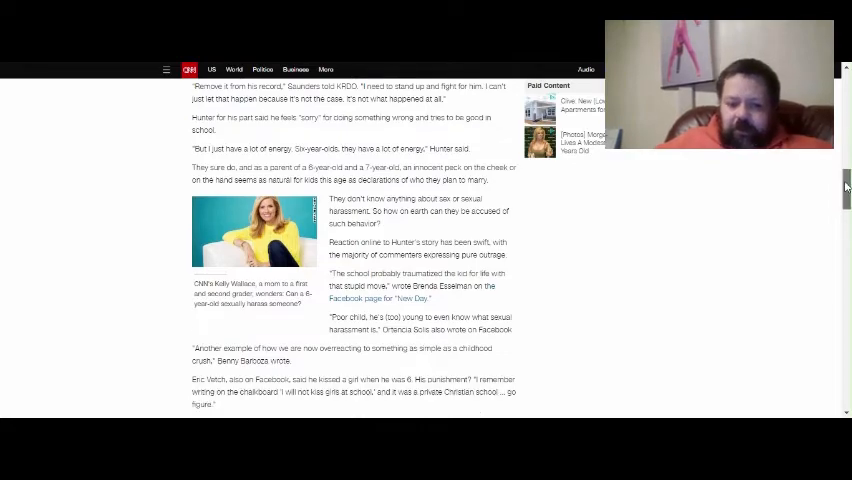
pyautogui.scroll(-3)
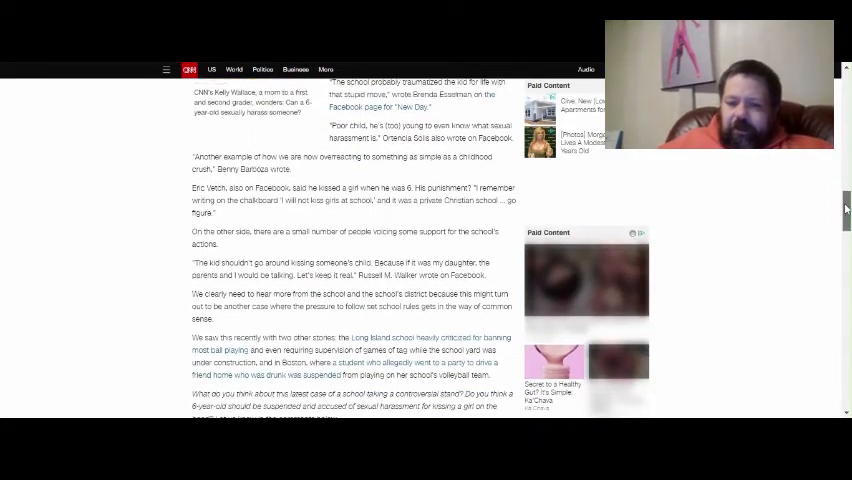
pyautogui.scroll(-3)
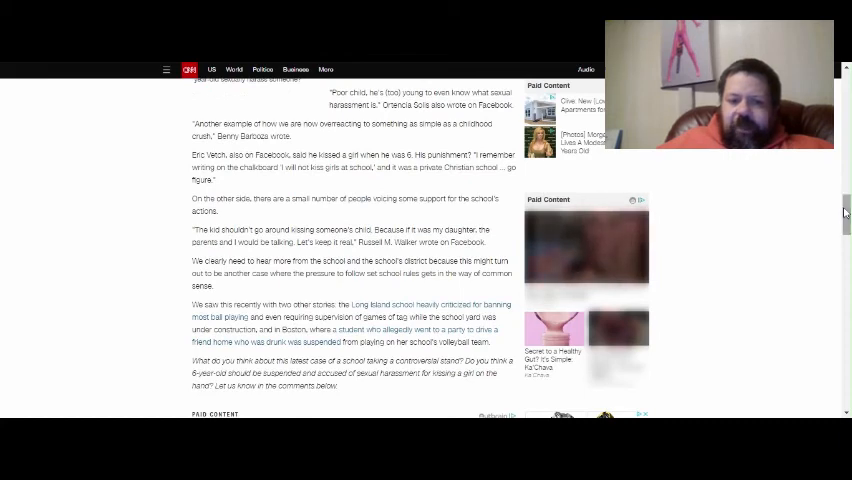